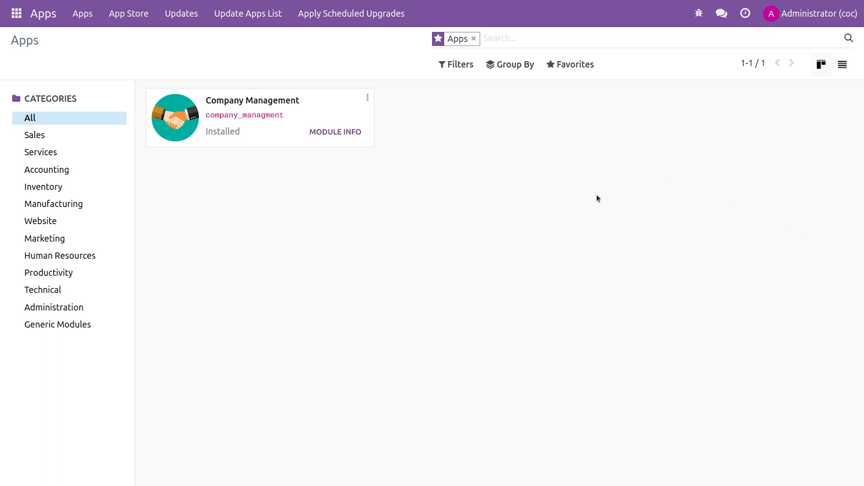
pyautogui.moveTo(323, 66)
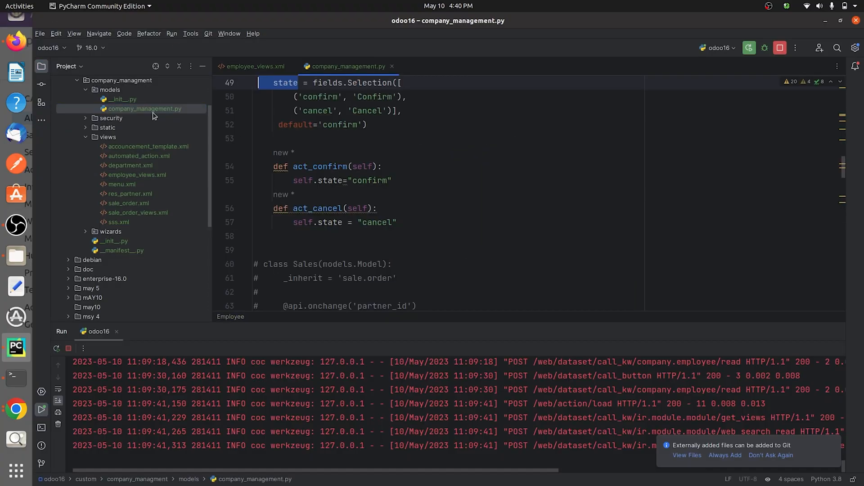
# Step: Scroll through company_management.py and open employee_views.xml from the Project tree
pyautogui.scroll(-3)
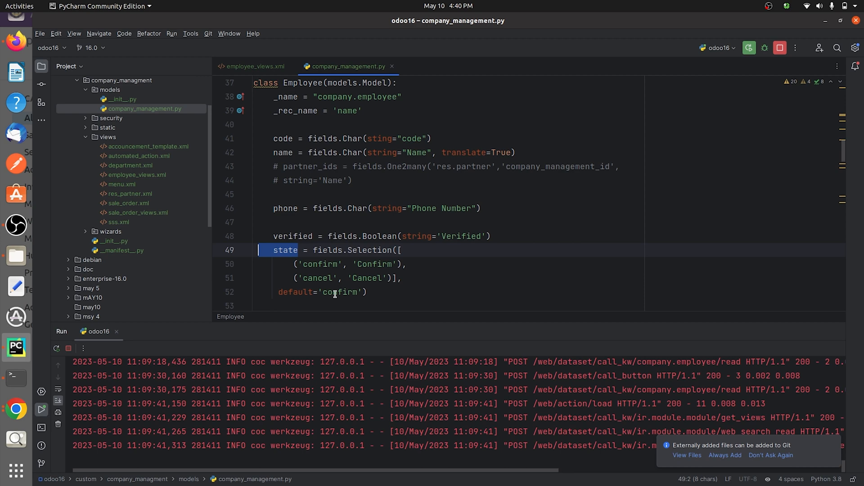
pyautogui.scroll(-3)
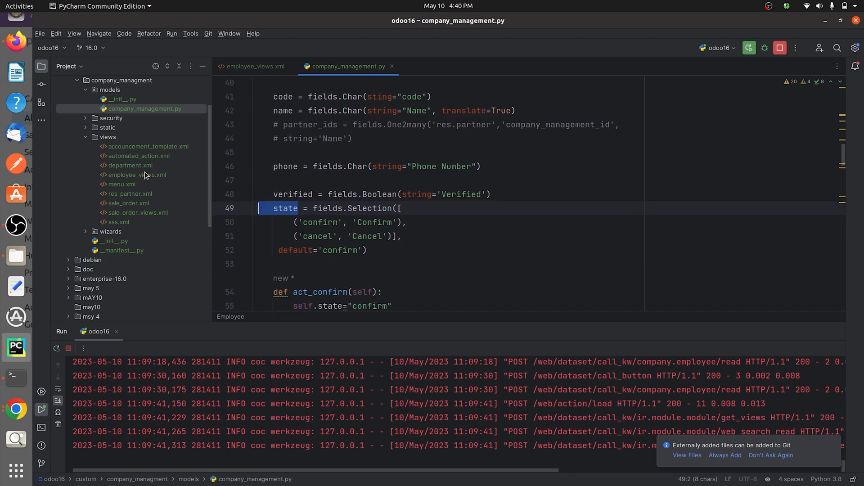
pyautogui.click(255, 66)
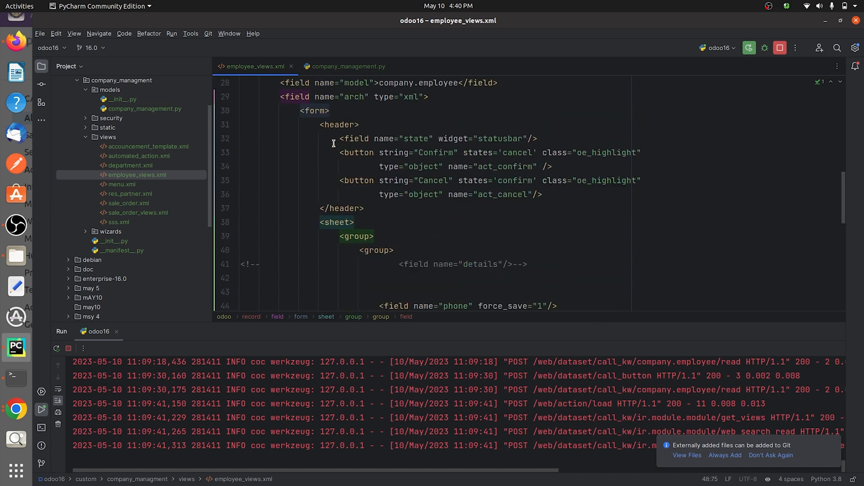
pyautogui.moveTo(338, 139)
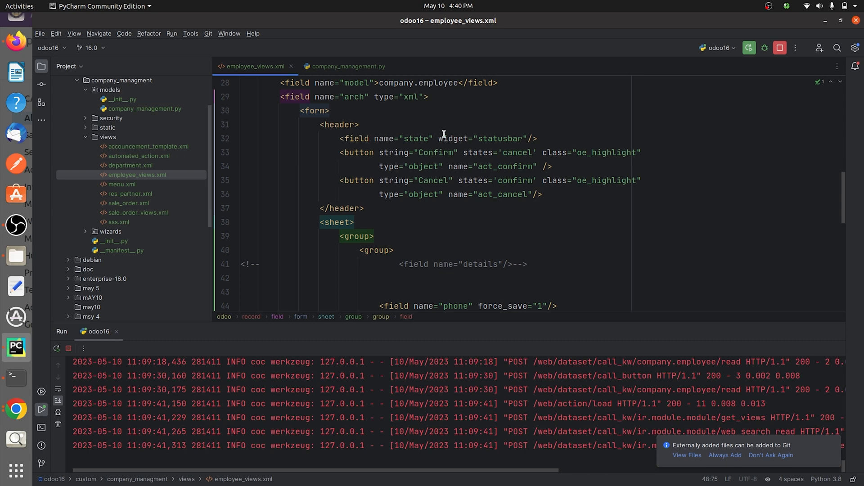
# Step: Search the whole project for widget="statusbar" from the employee form's state field
pyautogui.click(436, 139)
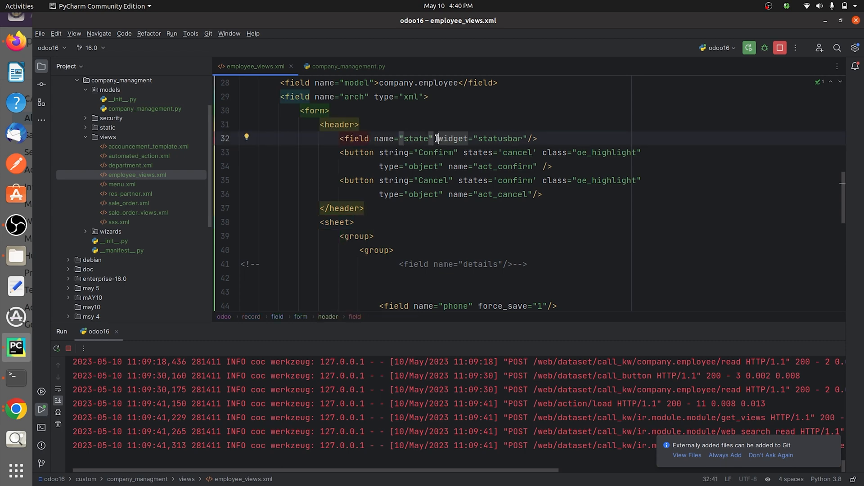
pyautogui.moveTo(437, 138); pyautogui.dragTo(529, 139)
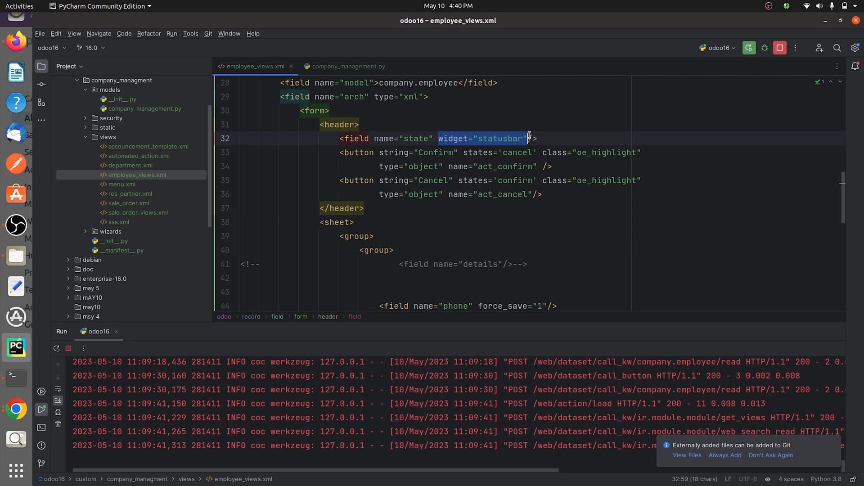
pyautogui.press('ctrl+shift+f')
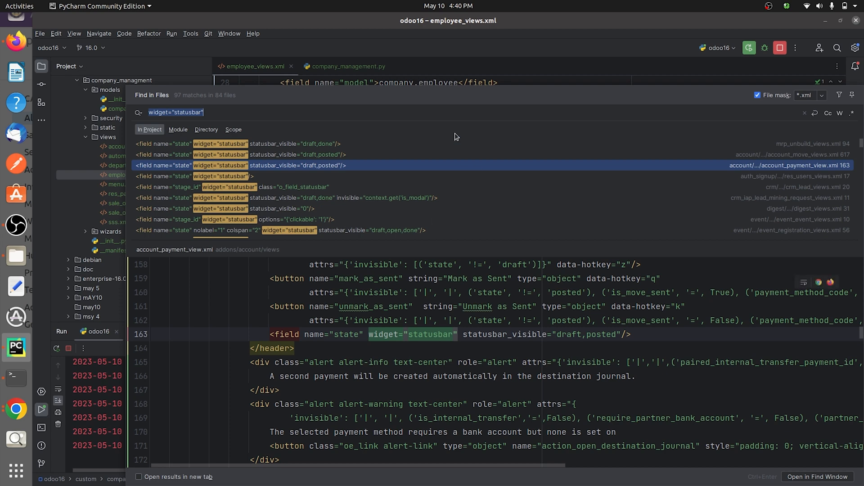
pyautogui.moveTo(517, 141)
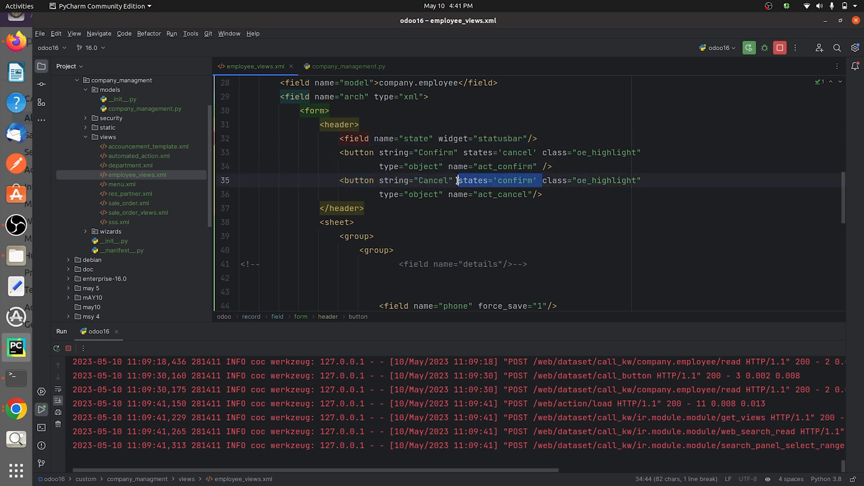
# Step: Delete the states attributes from both header buttons, then view the model's state Selection field
pyautogui.press('Delete')
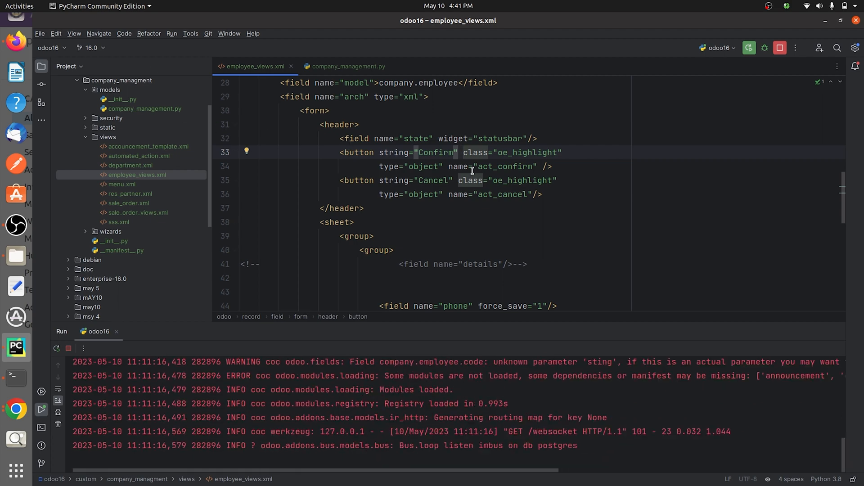
pyautogui.click(349, 66)
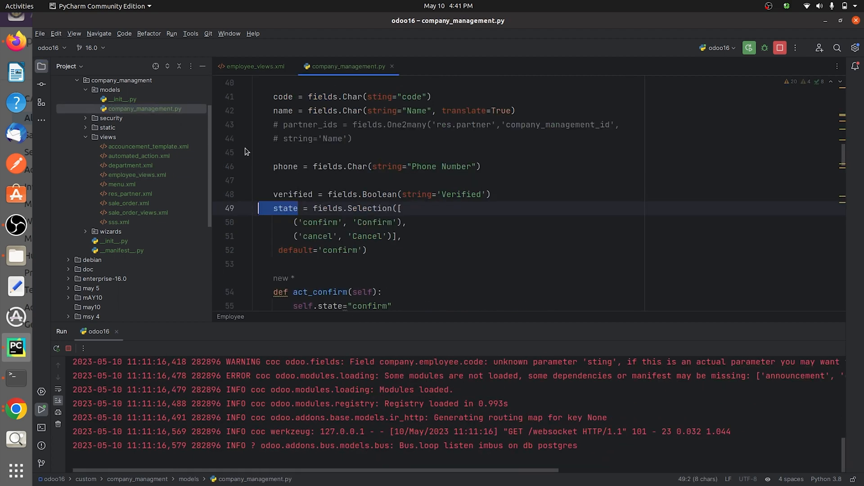
pyautogui.scroll(-3)
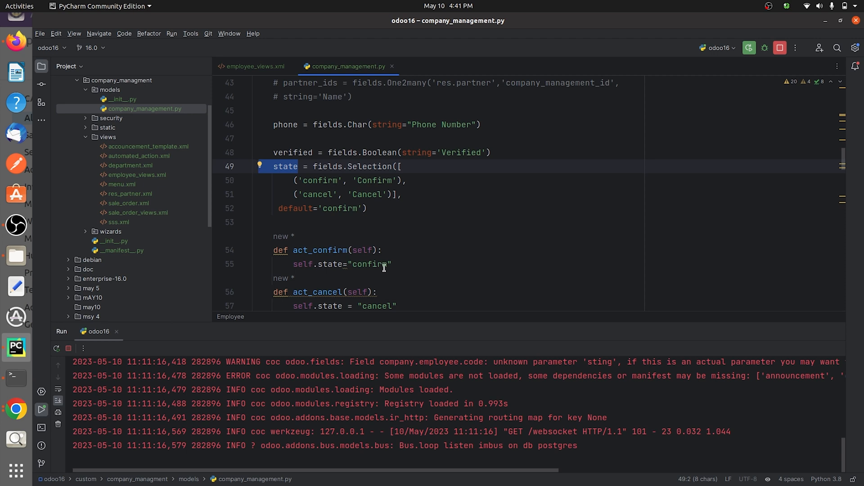
pyautogui.scroll(-3)
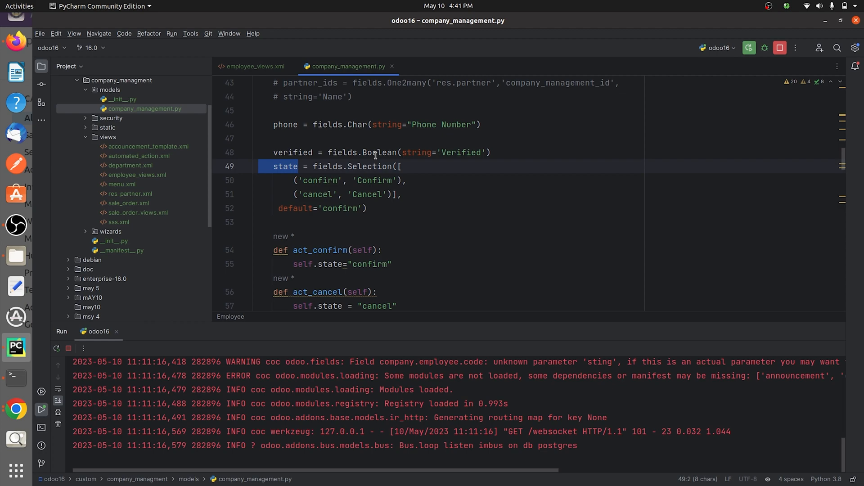
pyautogui.moveTo(357, 190)
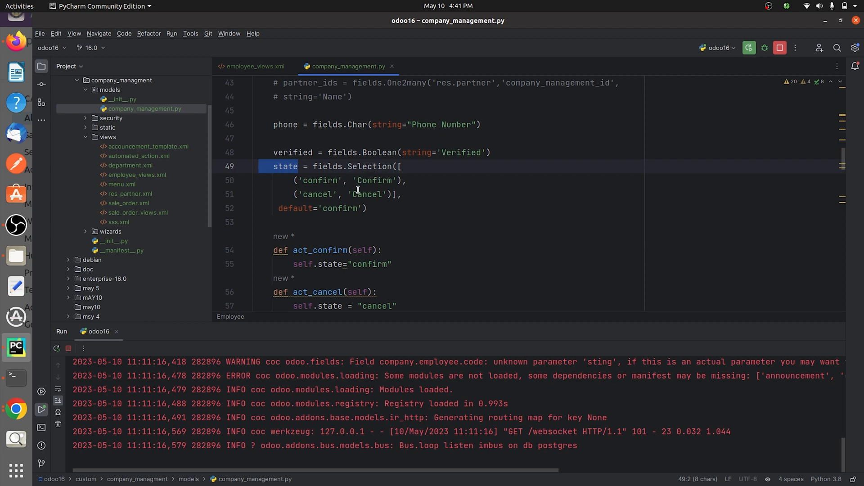
# Step: Upgrade the Company Management module and open its app to see Confirm and Cancel together
pyautogui.click(366, 98)
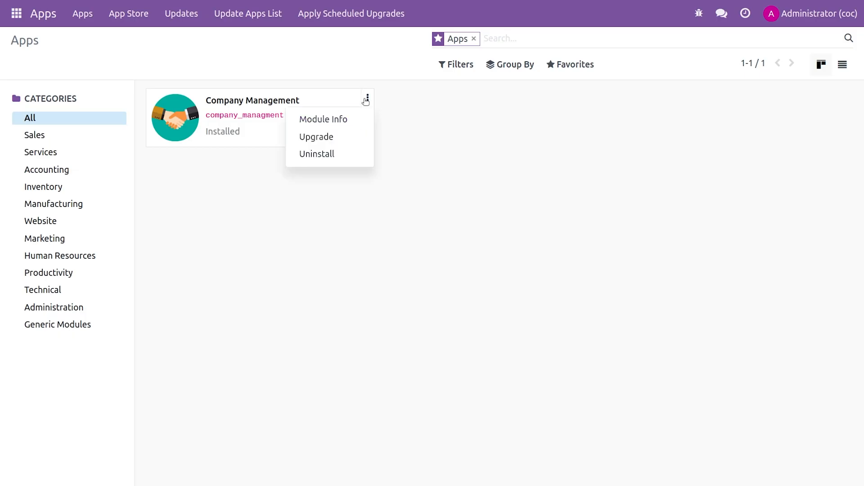
pyautogui.click(323, 119)
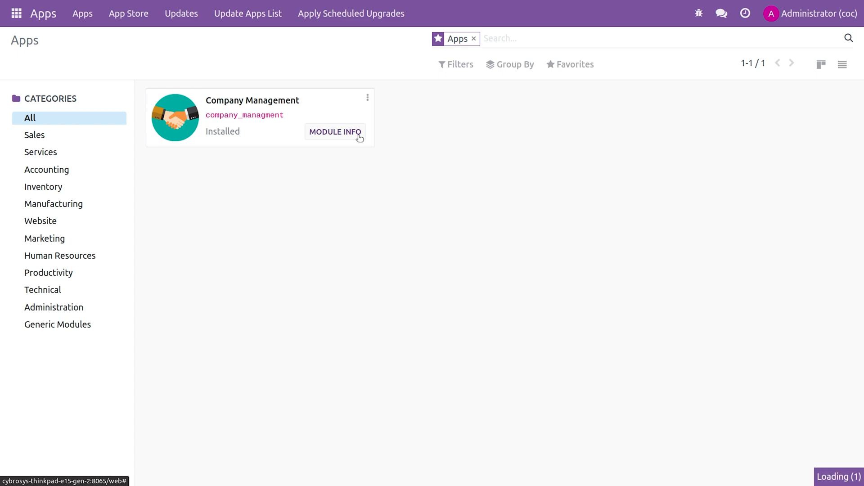
pyautogui.click(334, 132)
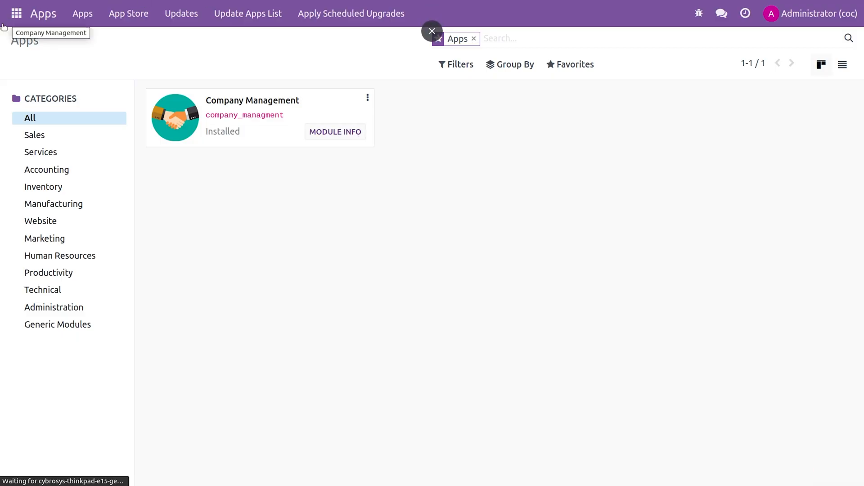
pyautogui.click(16, 13)
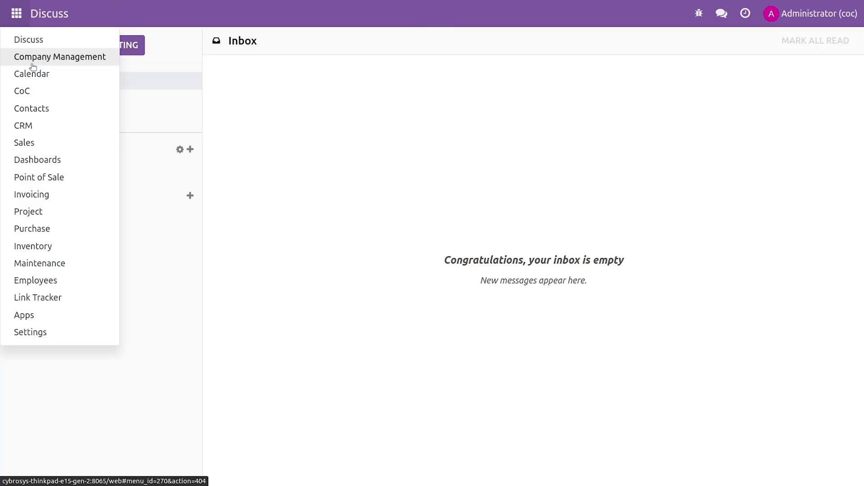
pyautogui.click(59, 57)
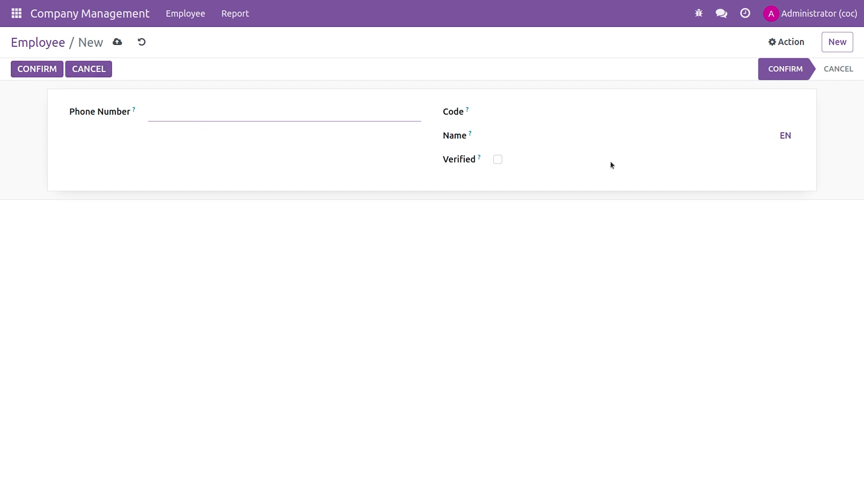
pyautogui.moveTo(302, 226)
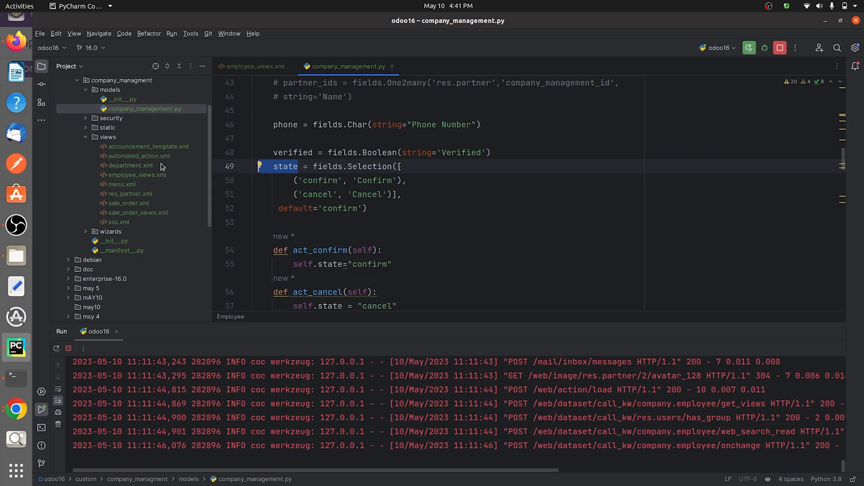
# Step: In employee_views.xml, select the states attribute on the Confirm button
pyautogui.click(256, 66)
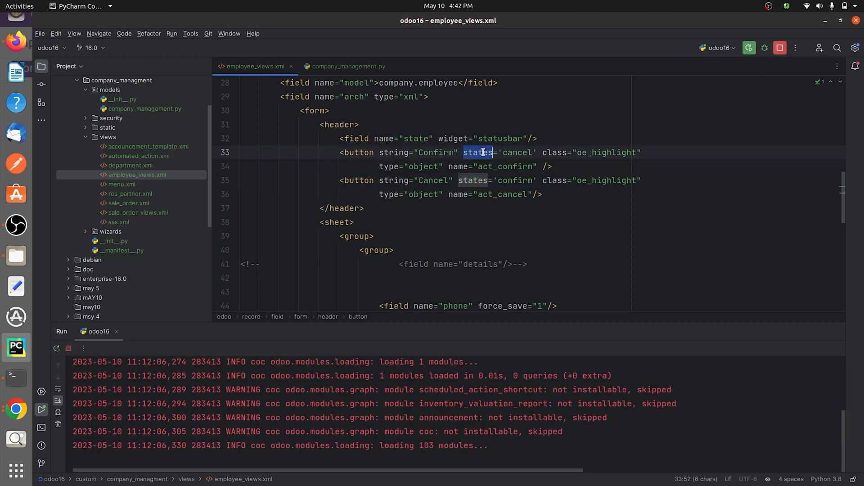
pyautogui.doubleClick(517, 152)
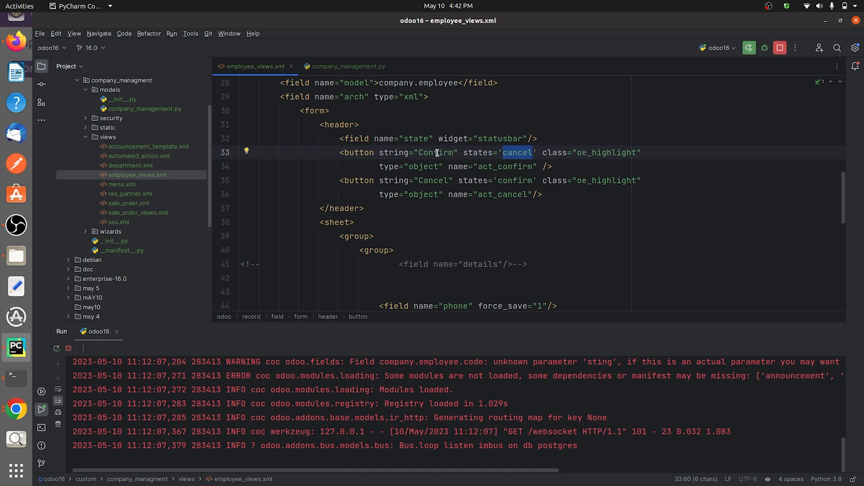
pyautogui.moveTo(511, 128)
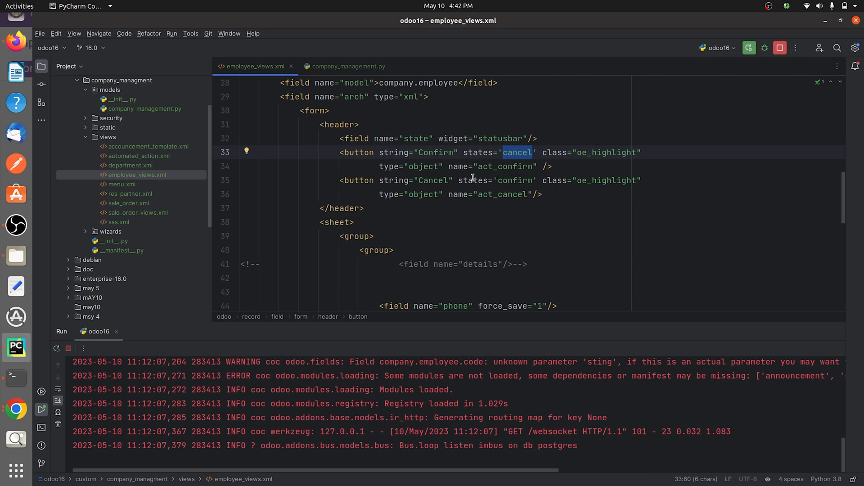
pyautogui.moveTo(510, 190)
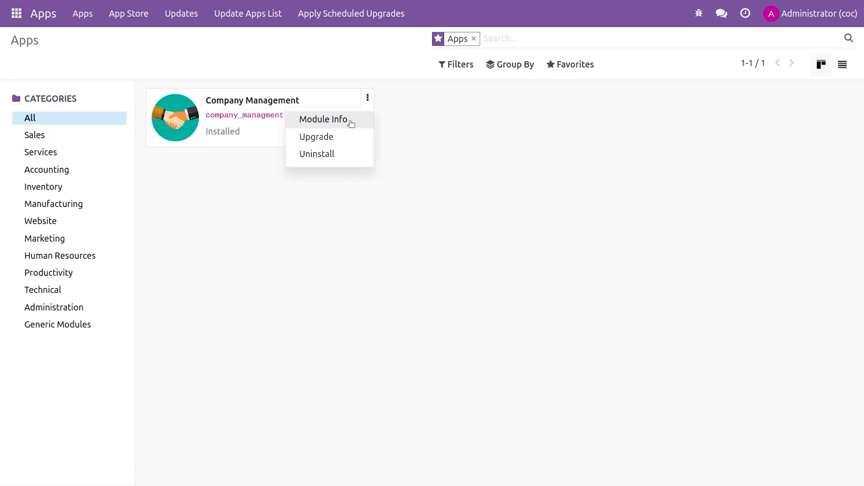
# Step: Upgrade Company Management, open its app and start a new employee record
pyautogui.click(323, 120)
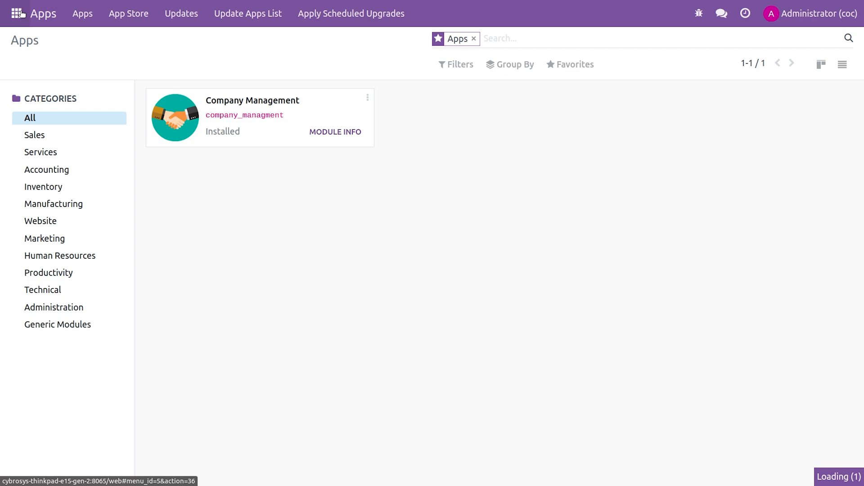
pyautogui.click(17, 13)
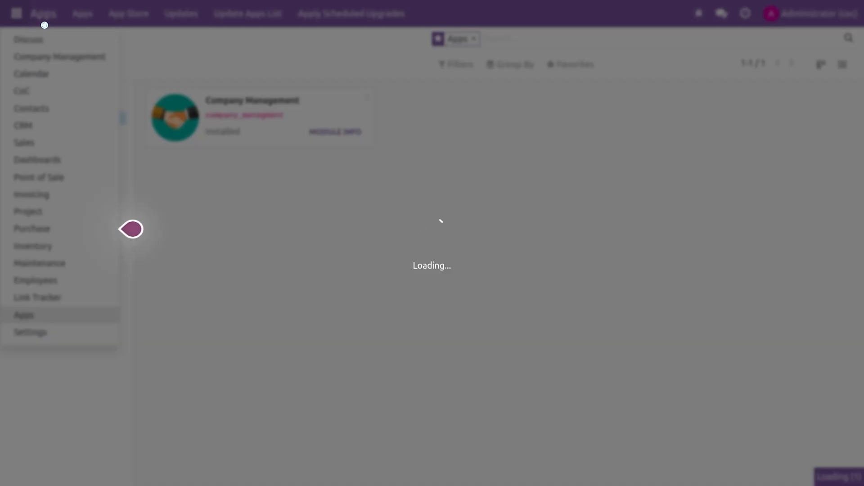
pyautogui.click(28, 39)
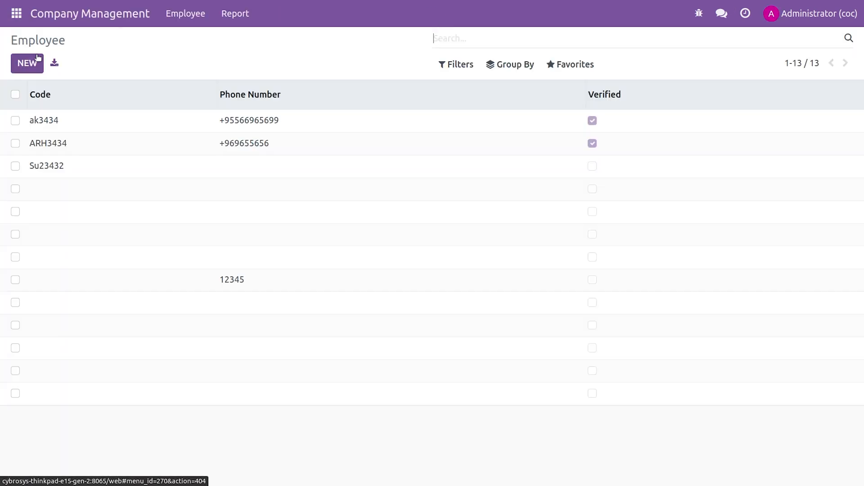
pyautogui.click(27, 63)
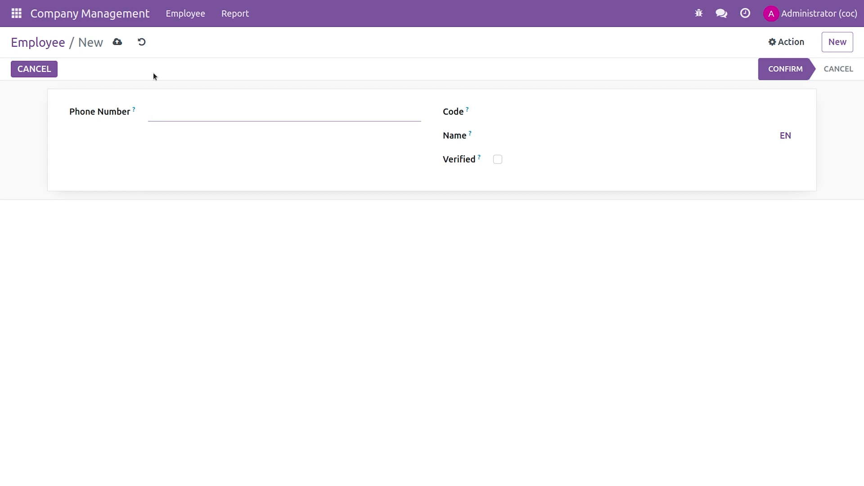
# Step: Set the new employee to Cancel, checking the header buttons swap, then go to Apps
pyautogui.click(284, 112)
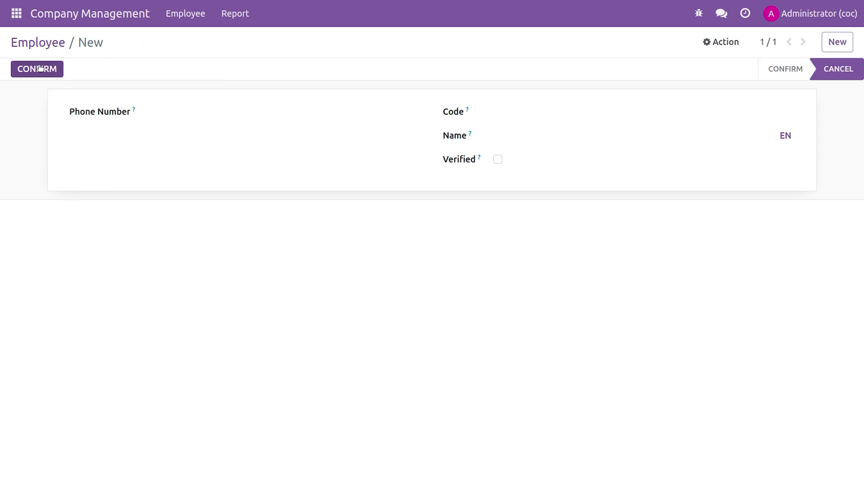
pyautogui.moveTo(603, 66)
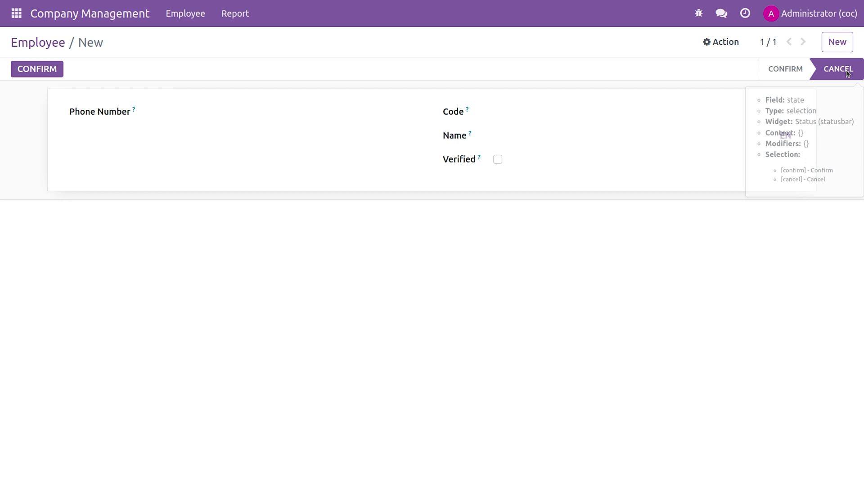
pyautogui.moveTo(108, 90)
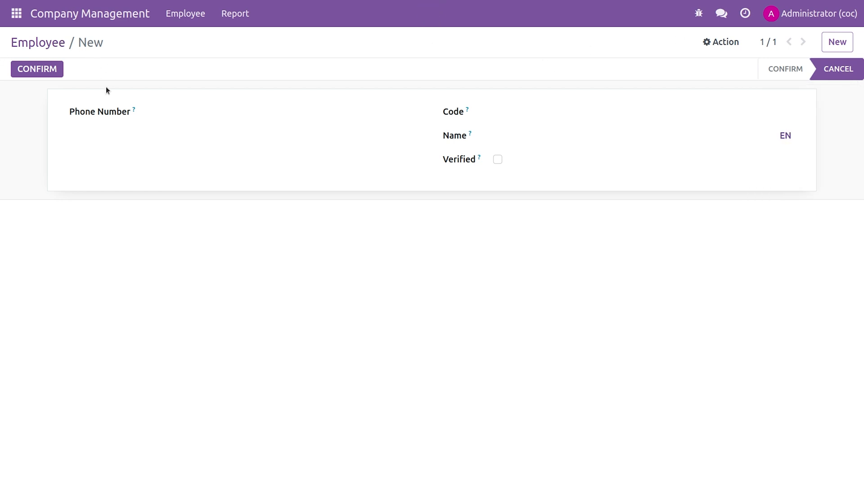
pyautogui.moveTo(112, 70)
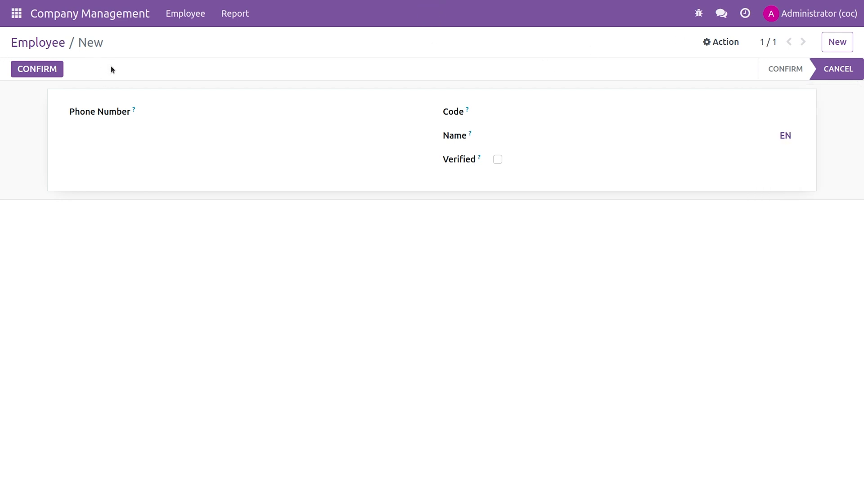
pyautogui.moveTo(34, 62)
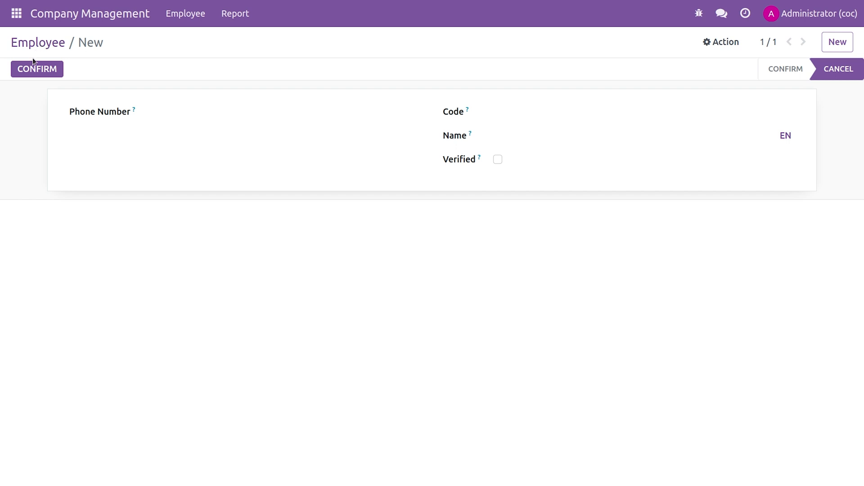
pyautogui.moveTo(36, 68)
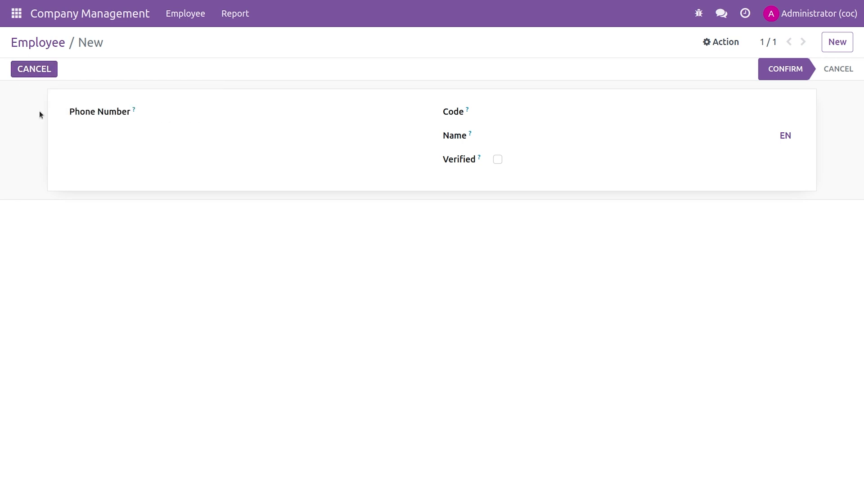
pyautogui.click(16, 13)
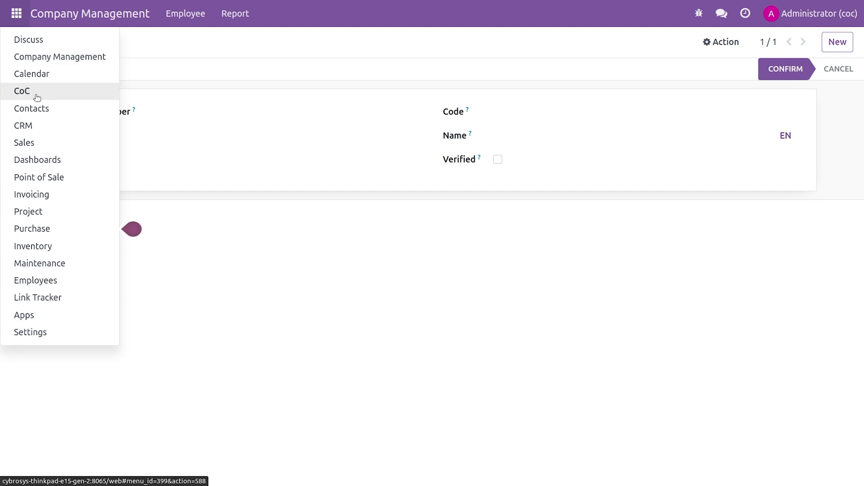
pyautogui.click(24, 314)
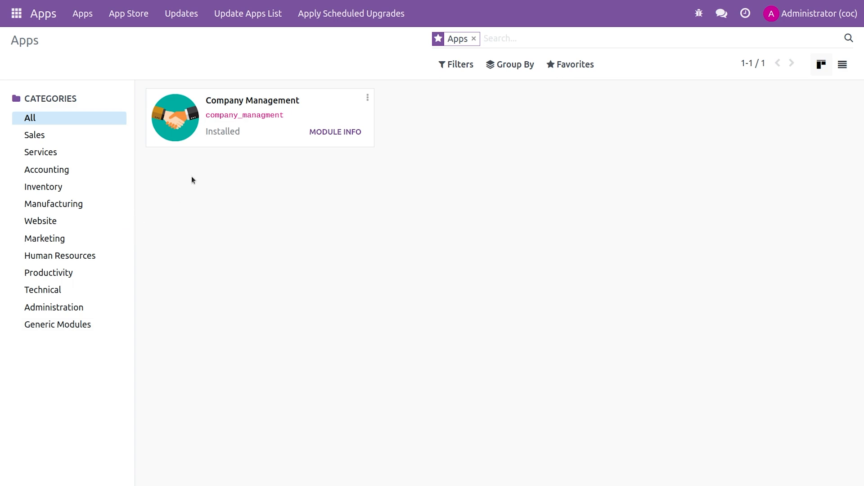